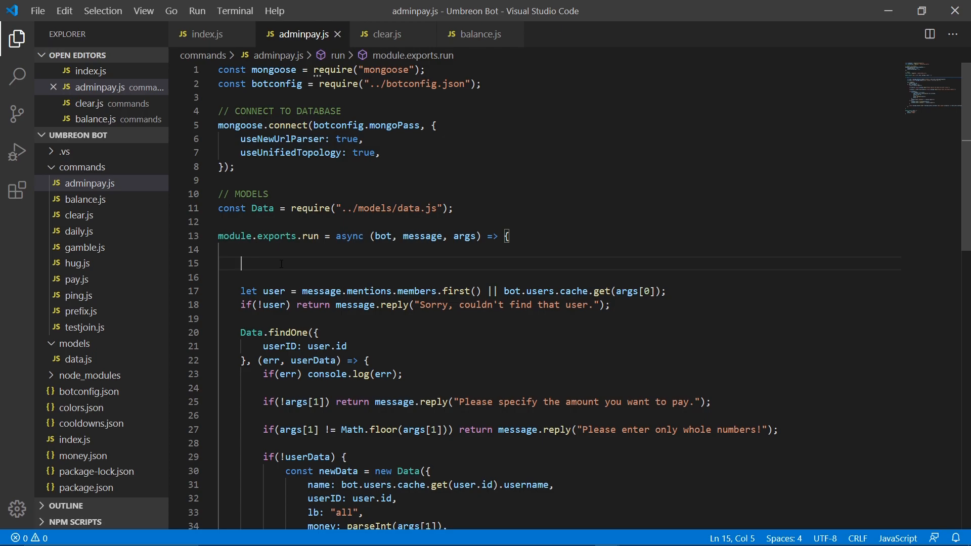
Begin an if(me… condition on empty line 15 of adminpay.js's run function.
type("if(me")
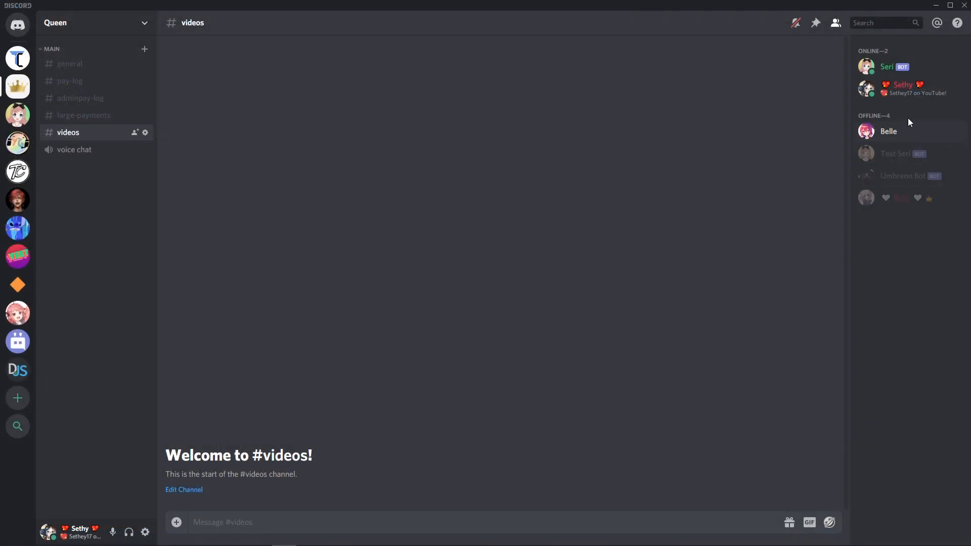
Copy your member ID from the member list, then check Developer Mode under User Settings > Appearance.
right_click(901, 88)
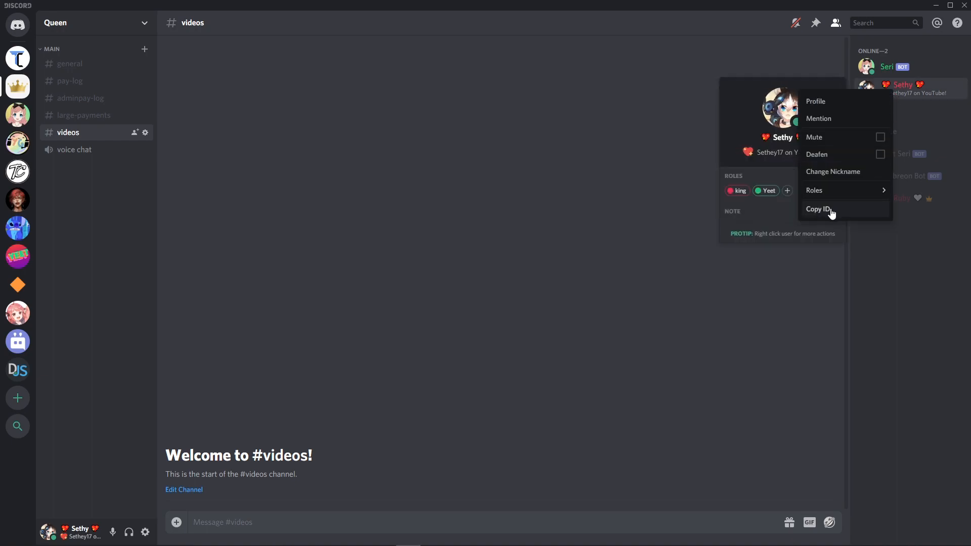
mouse_move(145, 532)
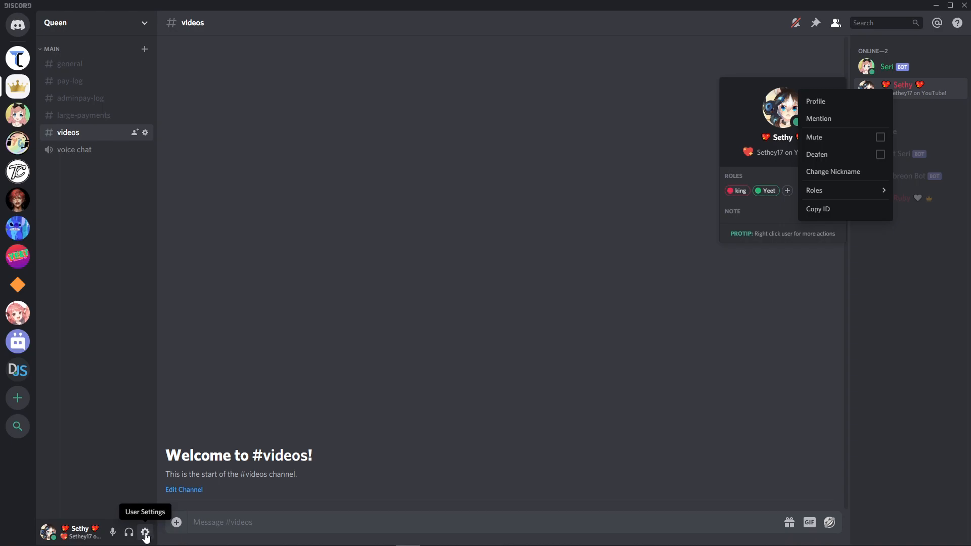
left_click(146, 531)
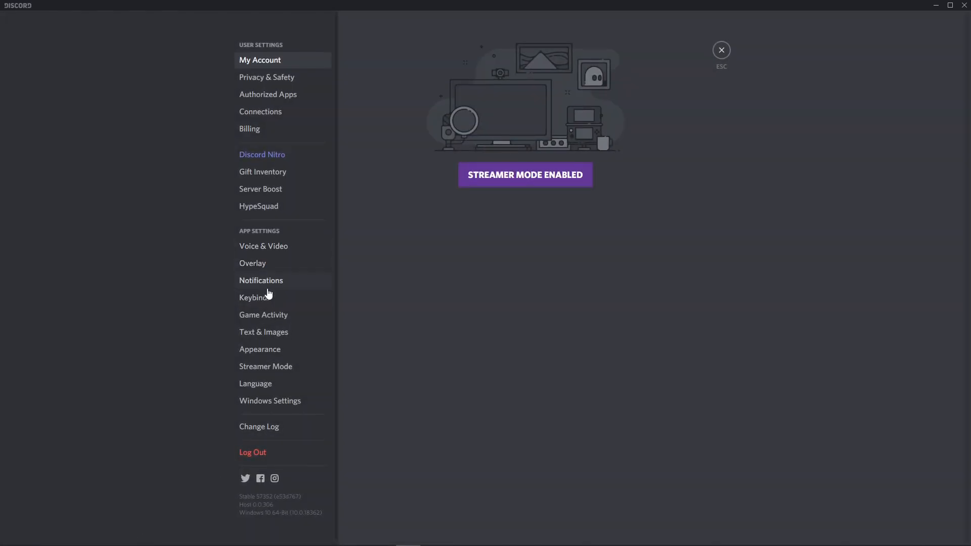
left_click(259, 348)
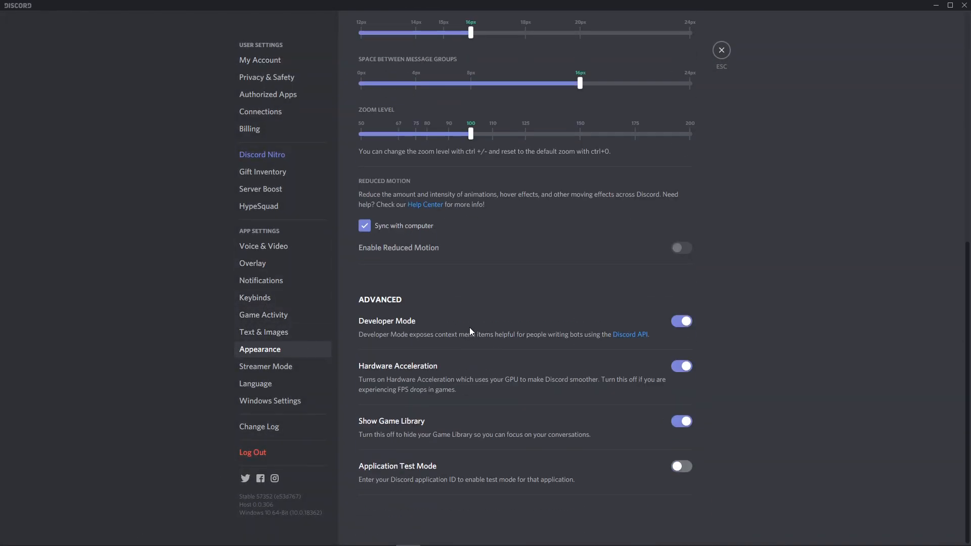
mouse_move(714, 69)
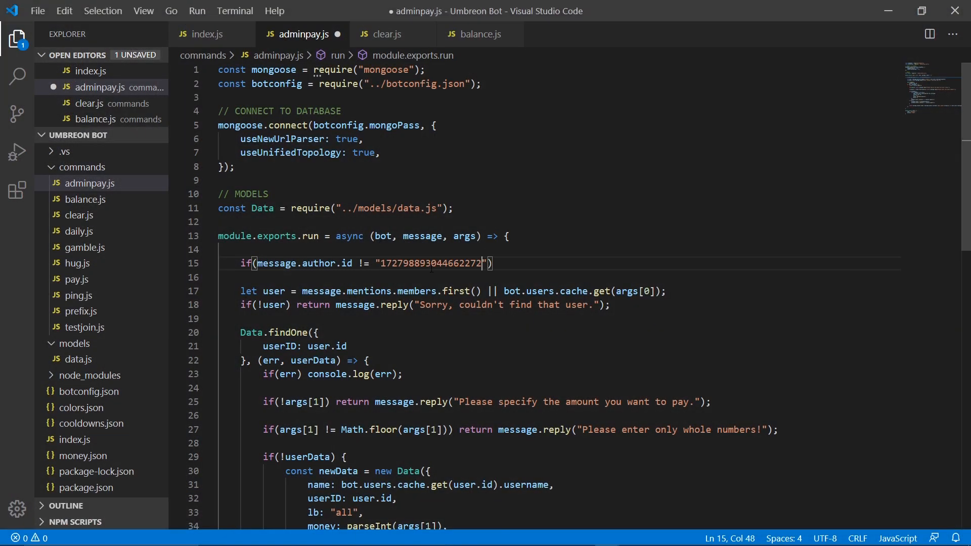
Paste the owner ID into line 15's author check, save, and add return; after it.
key("ctrl+s")
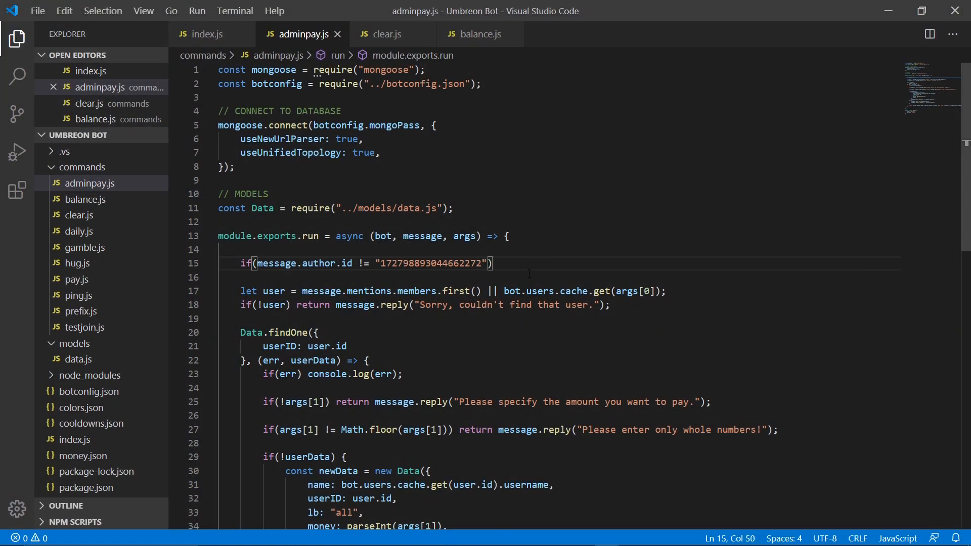
type("return;")
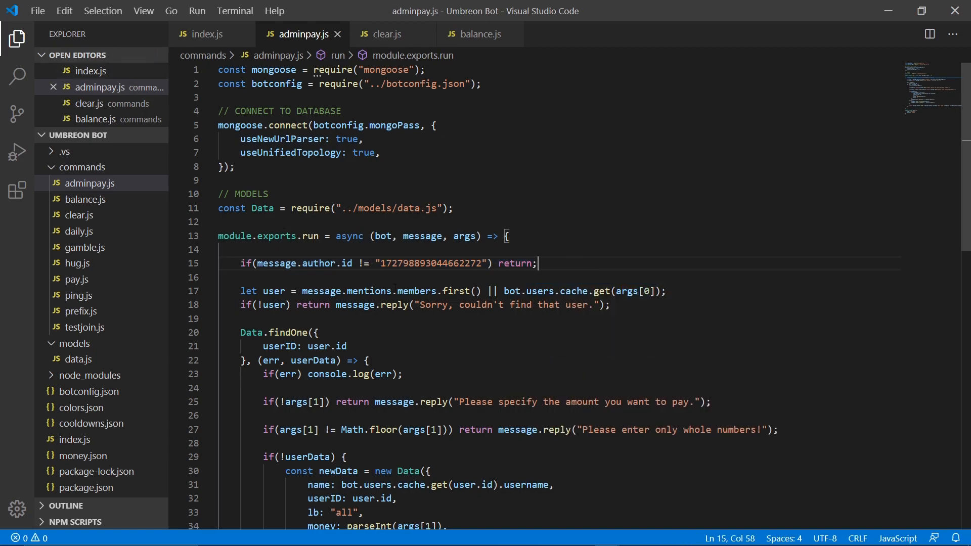
left_click(86, 262)
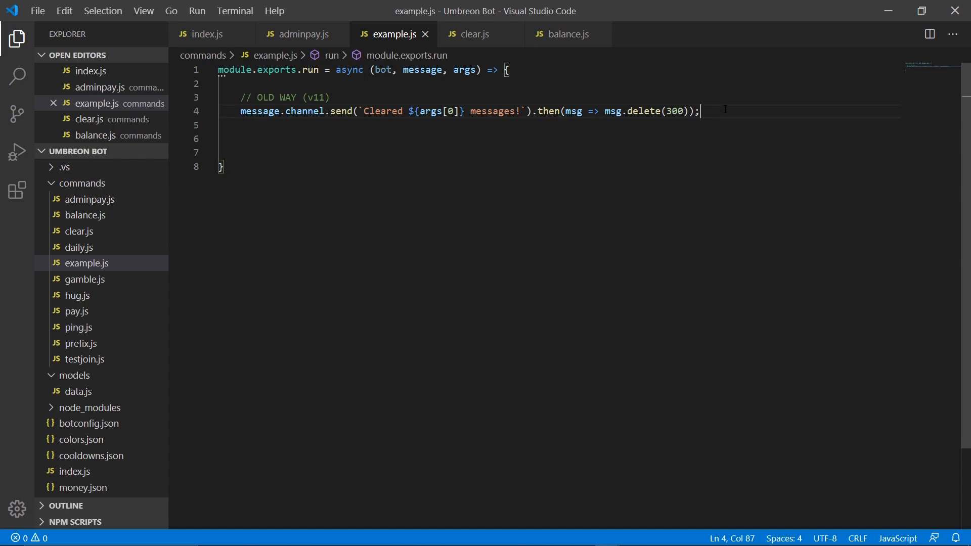
Duplicate the OLD WAY delete(300) line as a NEW WAY (v12) delete({timeout: 300}) line.
left_click_drag(698, 111, 531, 110)
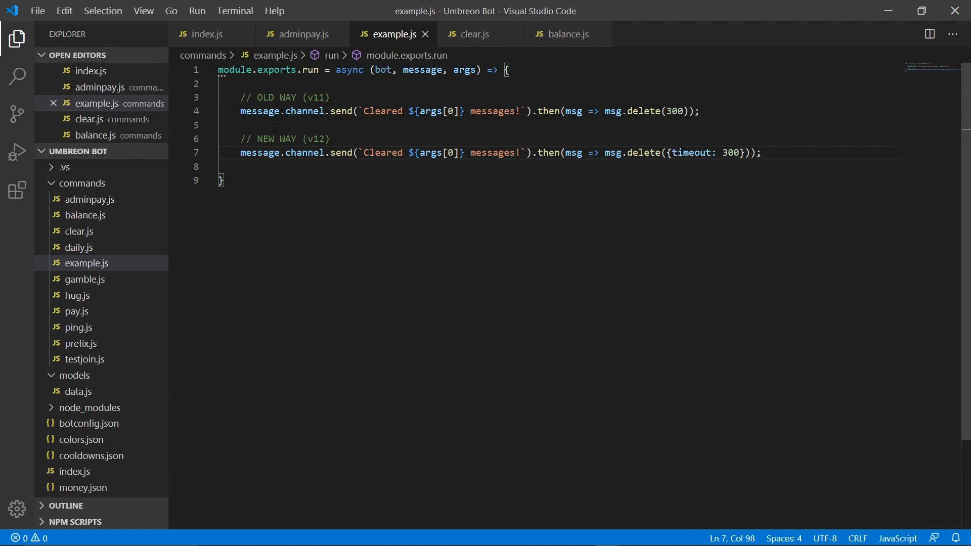
left_click(679, 152)
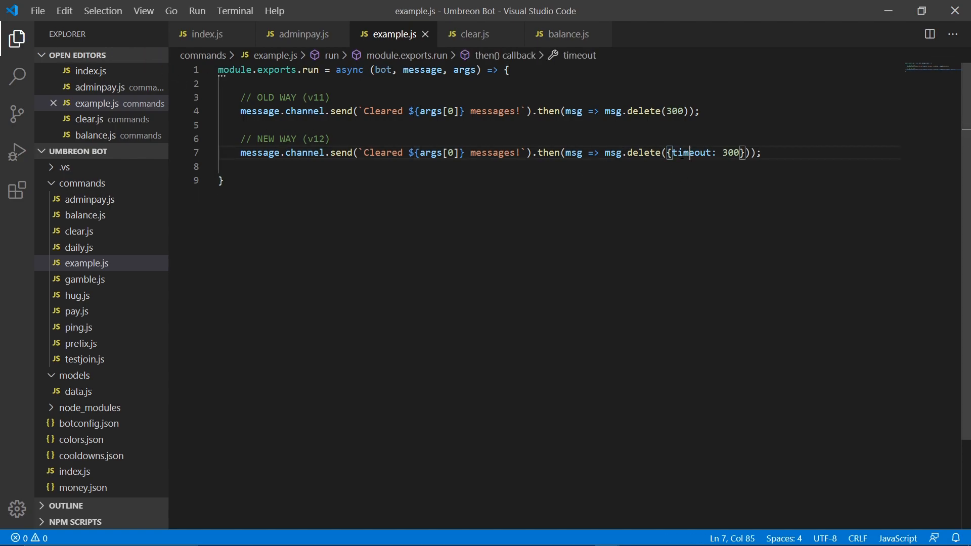
double_click(731, 152)
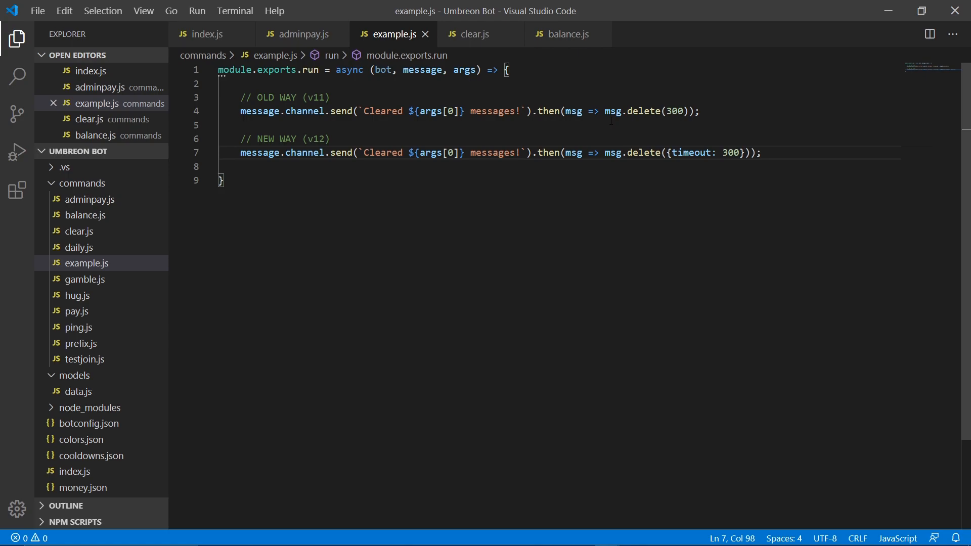
double_click(675, 111)
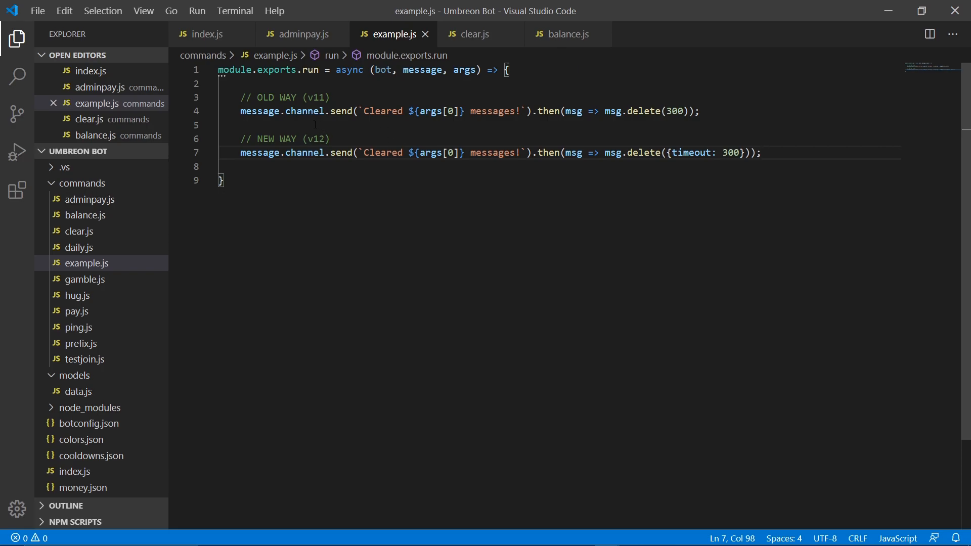
mouse_move(463, 70)
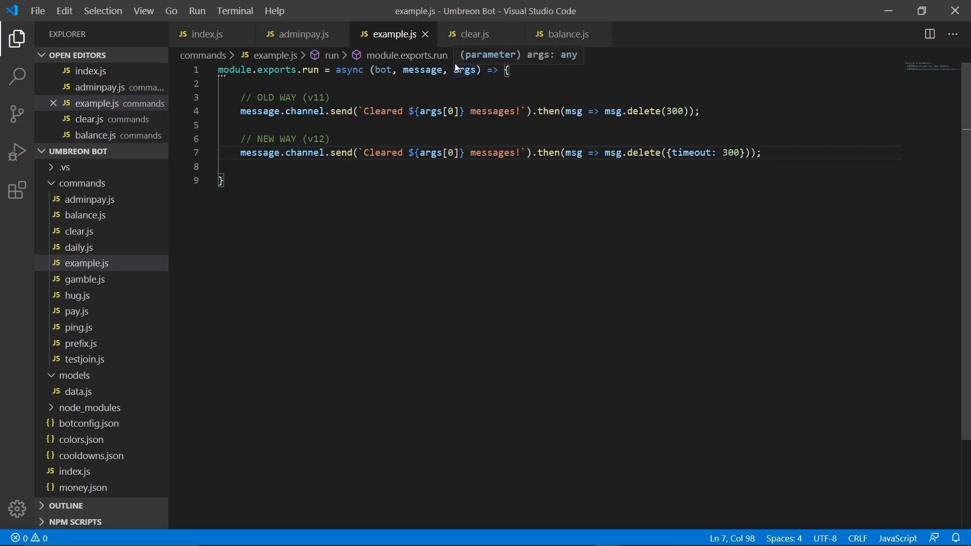
In clear.js, change delete(300) on line 8 to delete({timeout: 300}) and save.
left_click(474, 34)
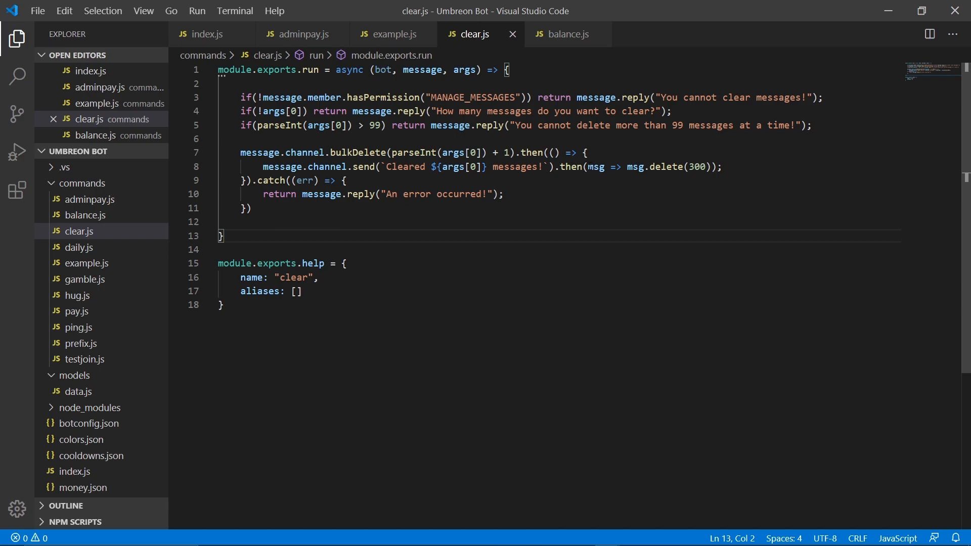
double_click(695, 167)
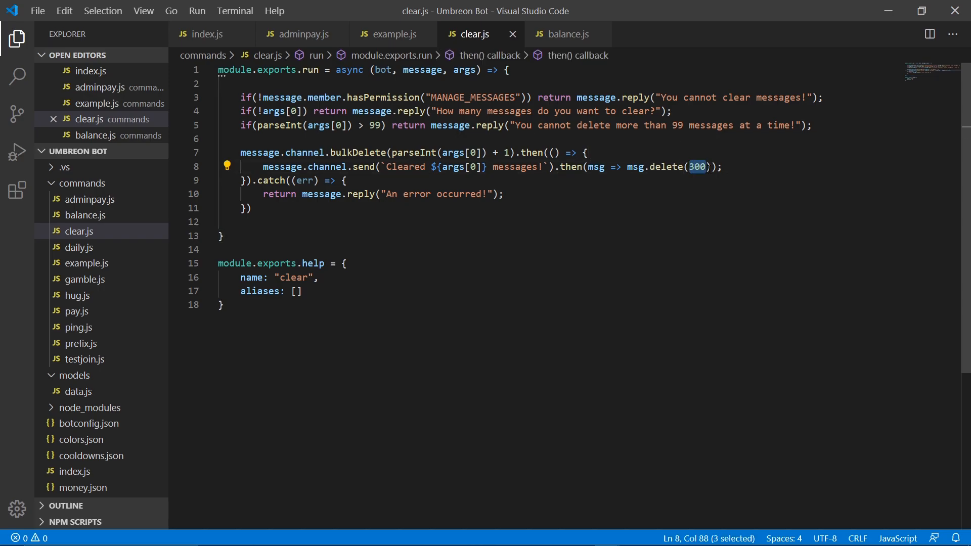
type("{}")
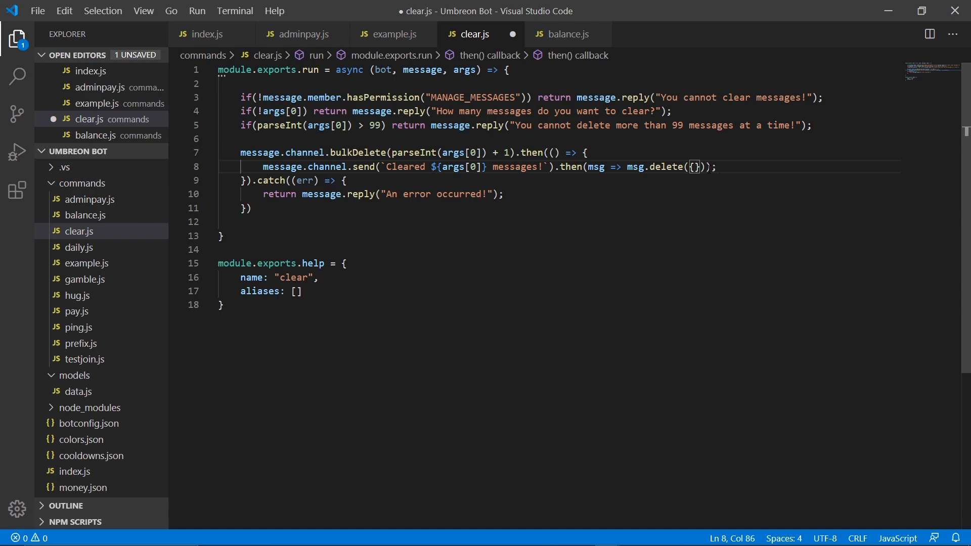
type("timeout:")
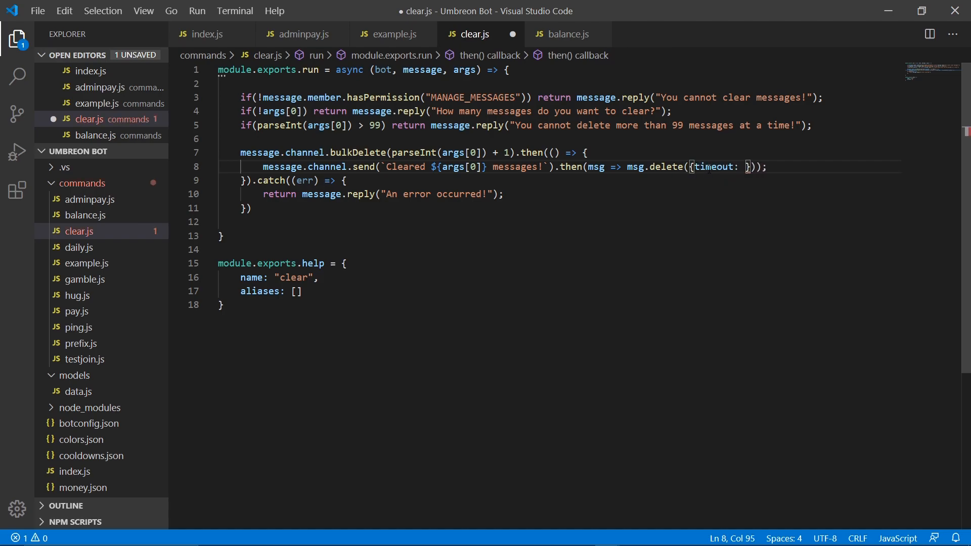
type("300")
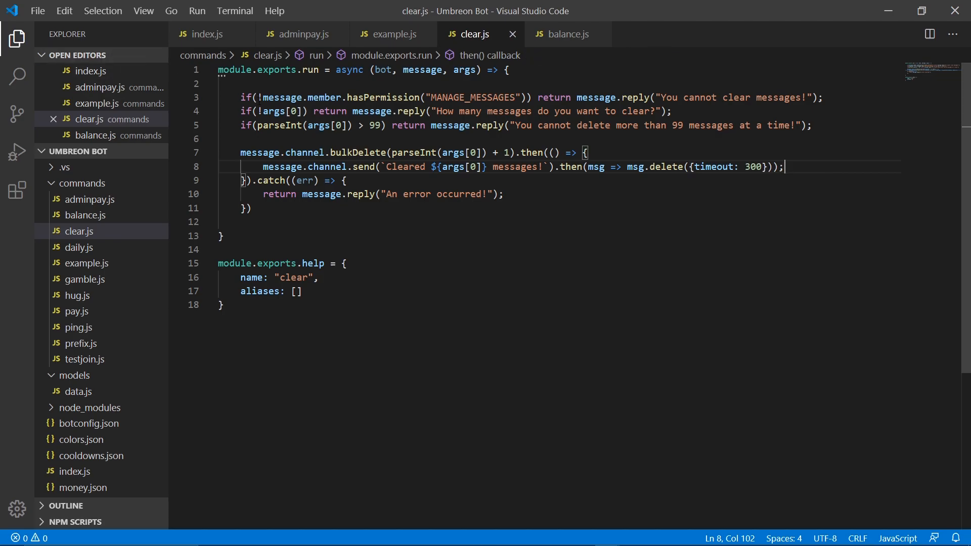
mouse_move(337, 125)
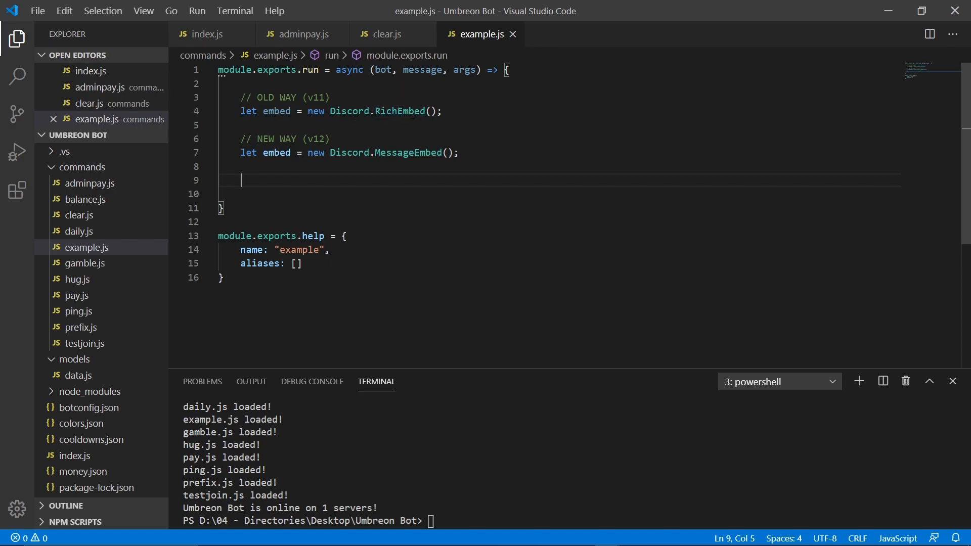
mouse_move(336, 166)
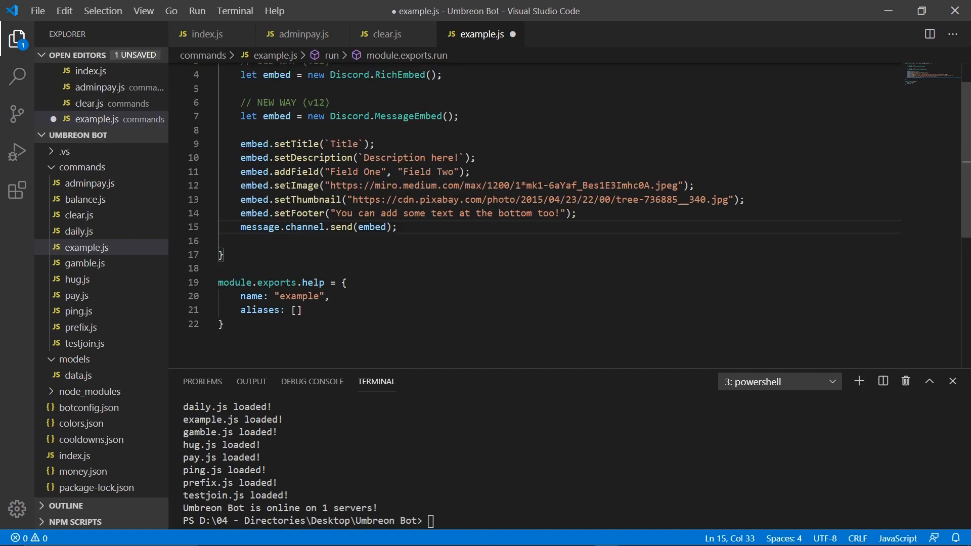
Save example.js and comment out the old RichEmbed declaration lines with Ctrl+/.
key("ctrl+s")
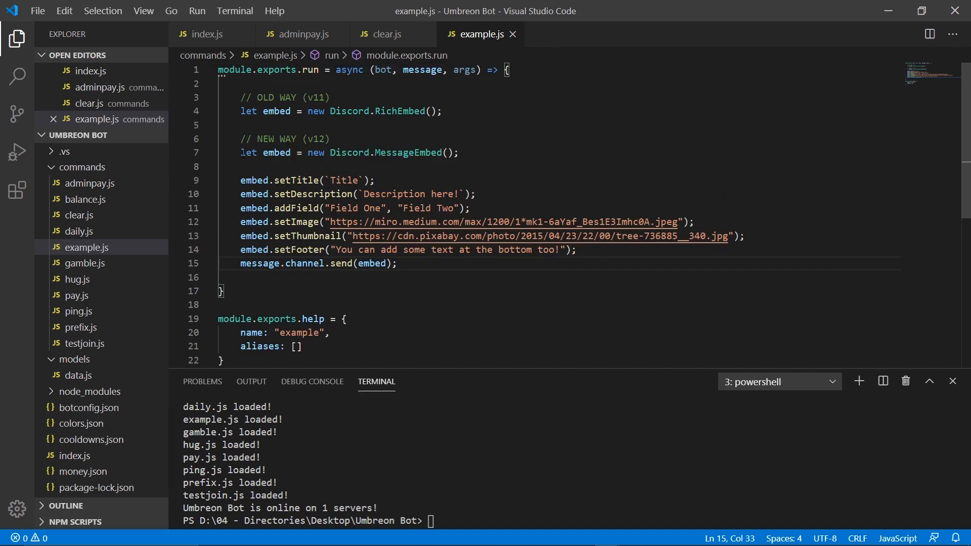
left_click_drag(241, 97, 443, 111)
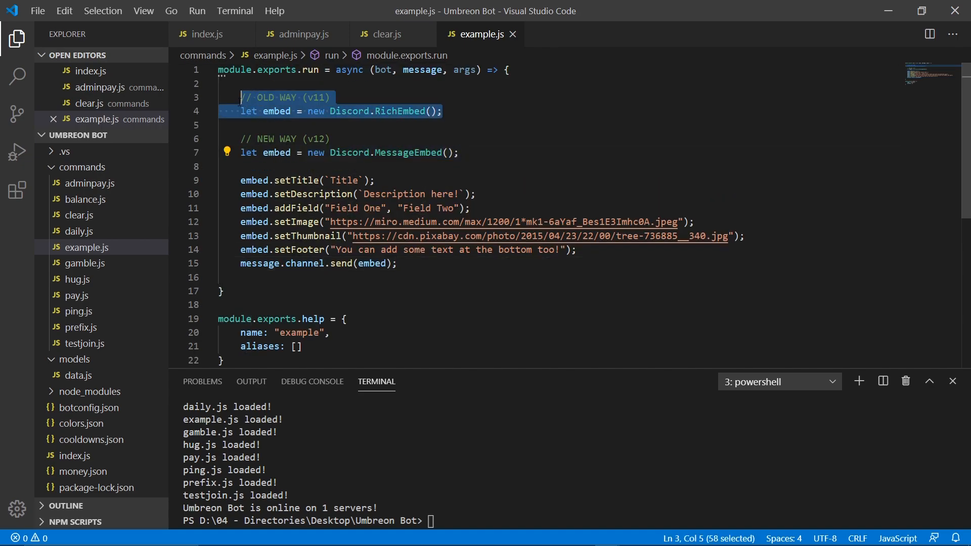
key("ctrl+/")
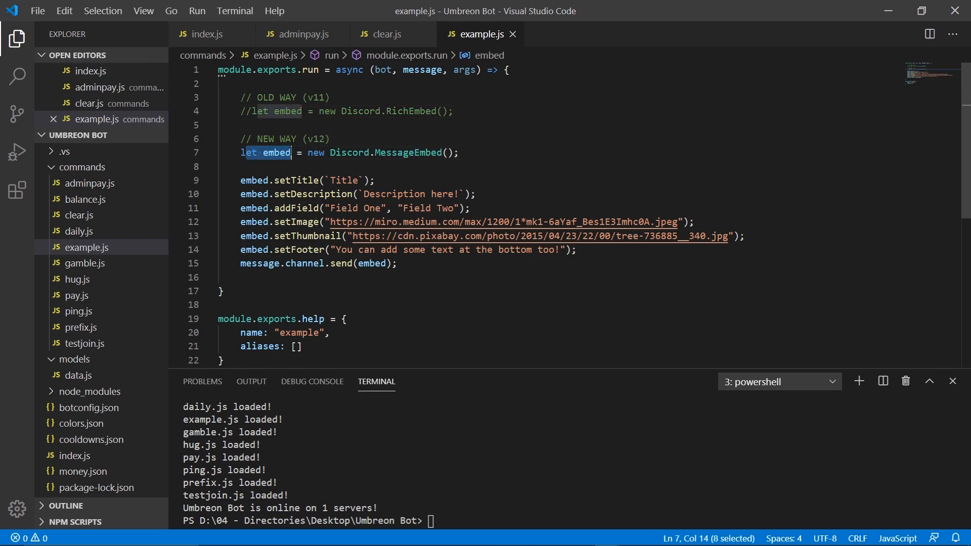
Review the new embed code, highlighting the addField arguments Field One and Field Two.
left_click(290, 153)
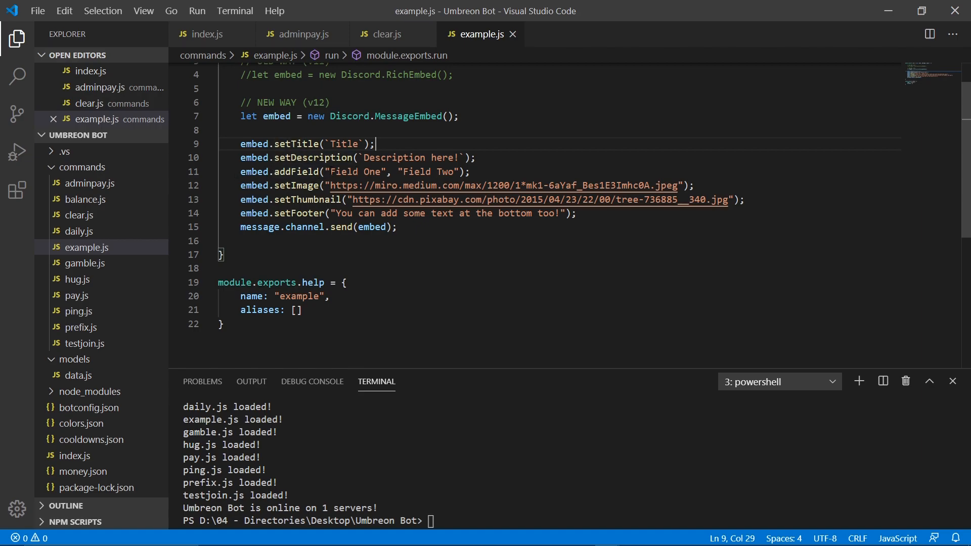
left_click(387, 171)
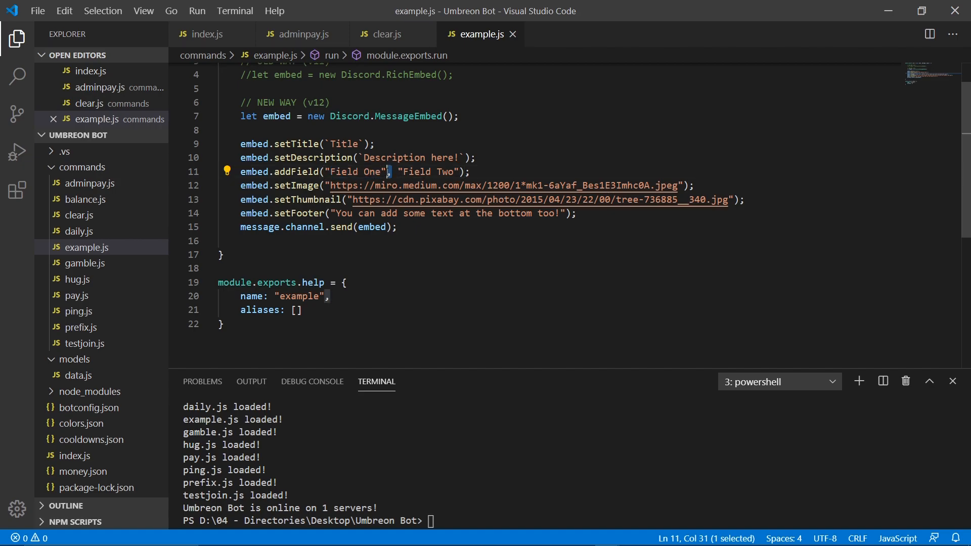
left_click(469, 171)
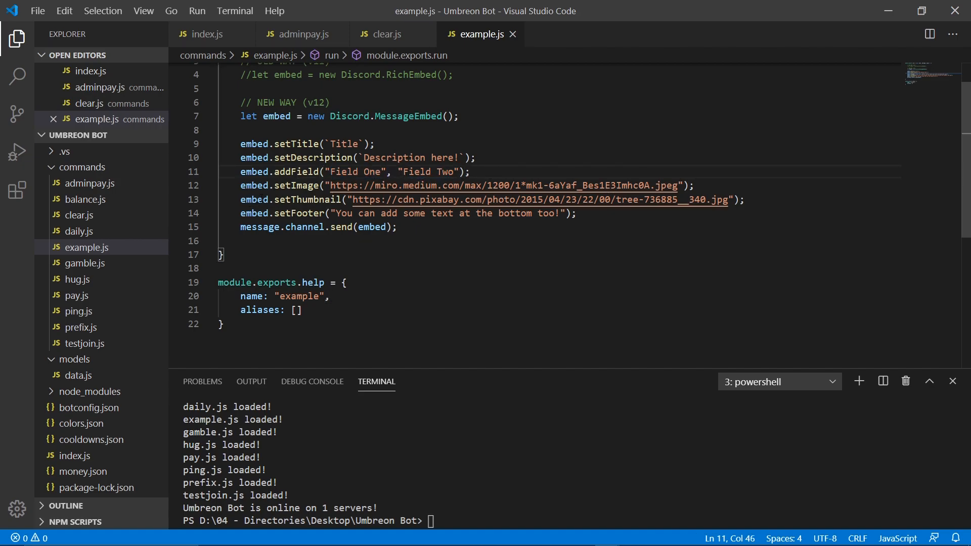
left_click_drag(240, 185, 591, 185)
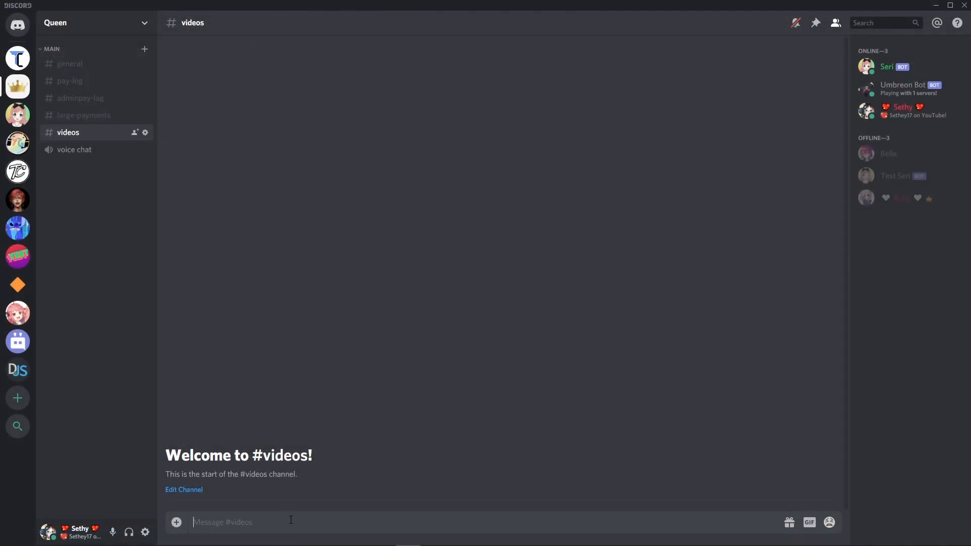
type("u")
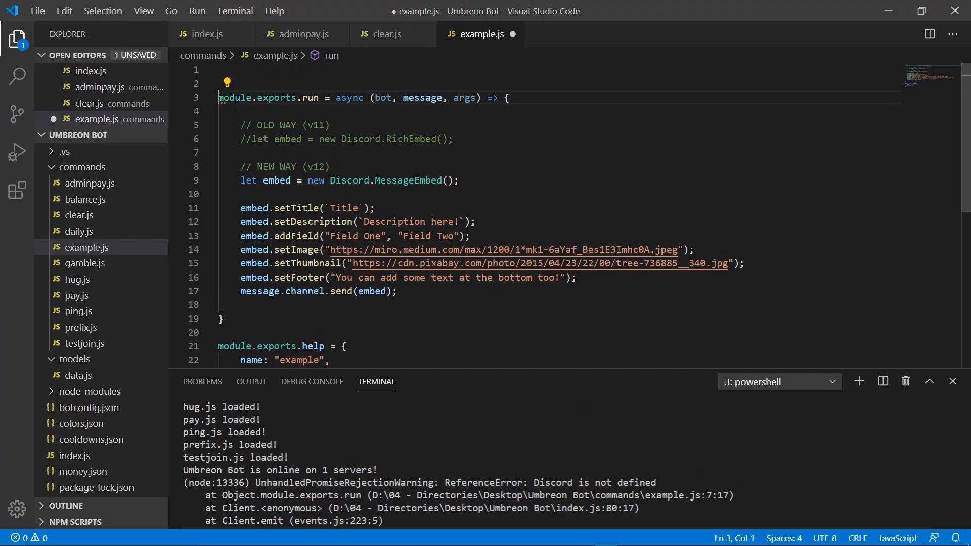
Add const Discord = require("discord.js"); on line 1, save, and restart the bot.
type("const Discord = require(\"discord.js\");")
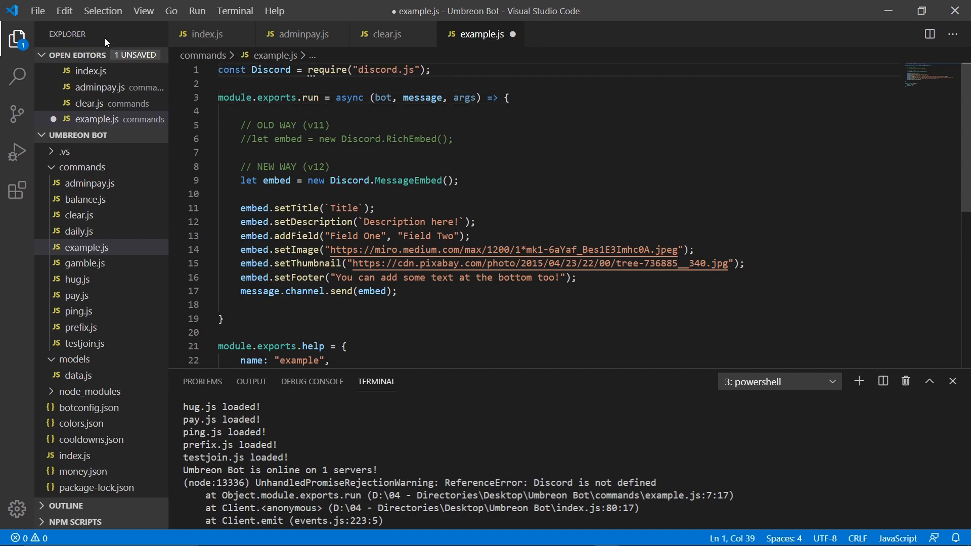
key("ctrl+s")
type("node")
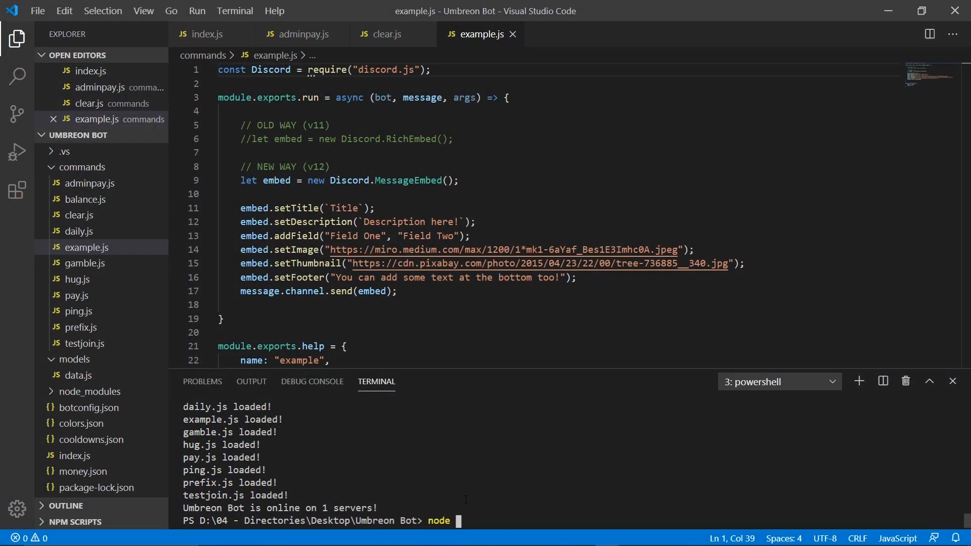
key("Enter")
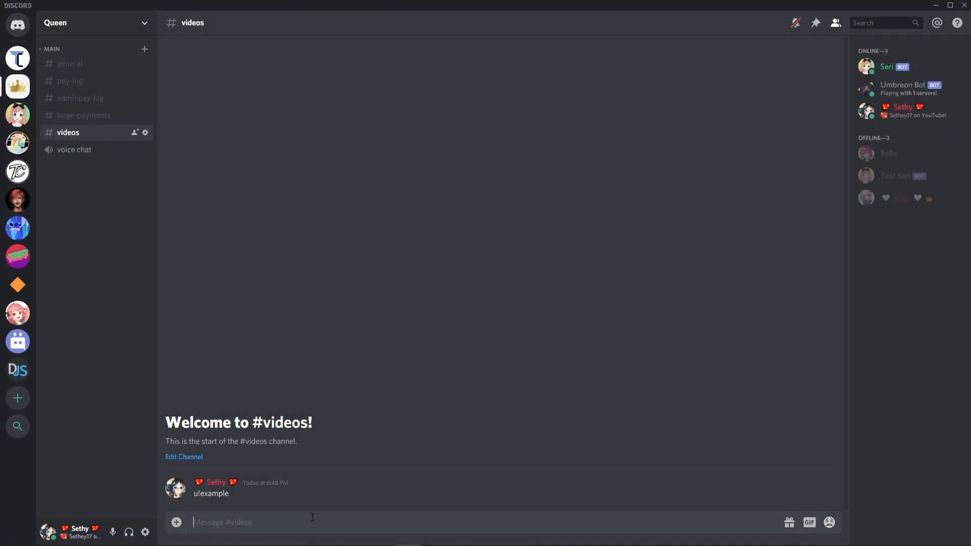
Send u!example in #videos and inspect Umbreon Bot's embed reply.
type("u!exma")
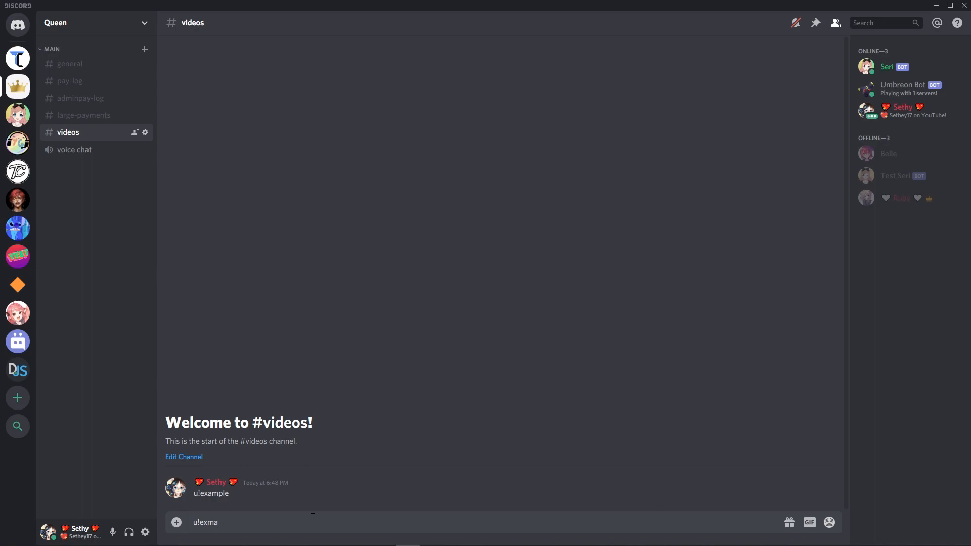
key("Enter")
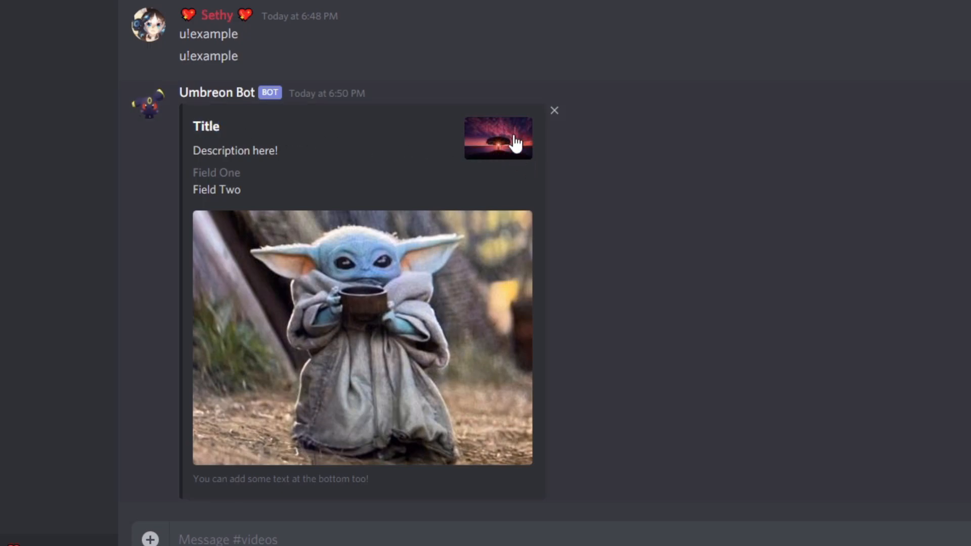
mouse_move(306, 322)
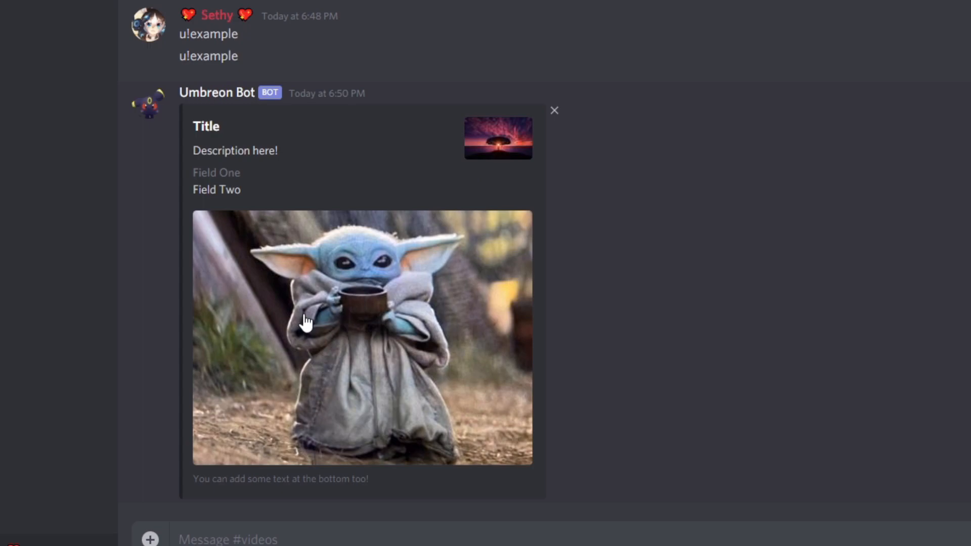
mouse_move(477, 136)
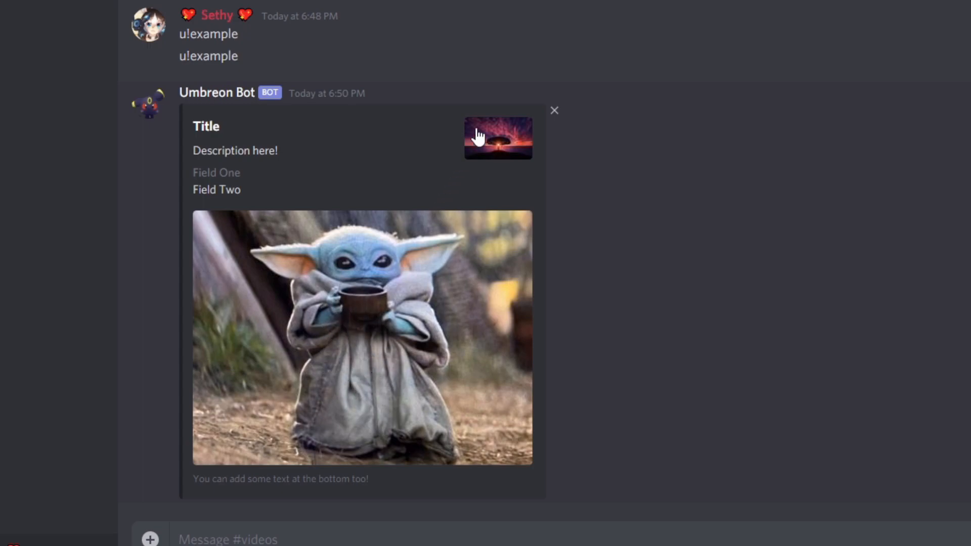
mouse_move(294, 160)
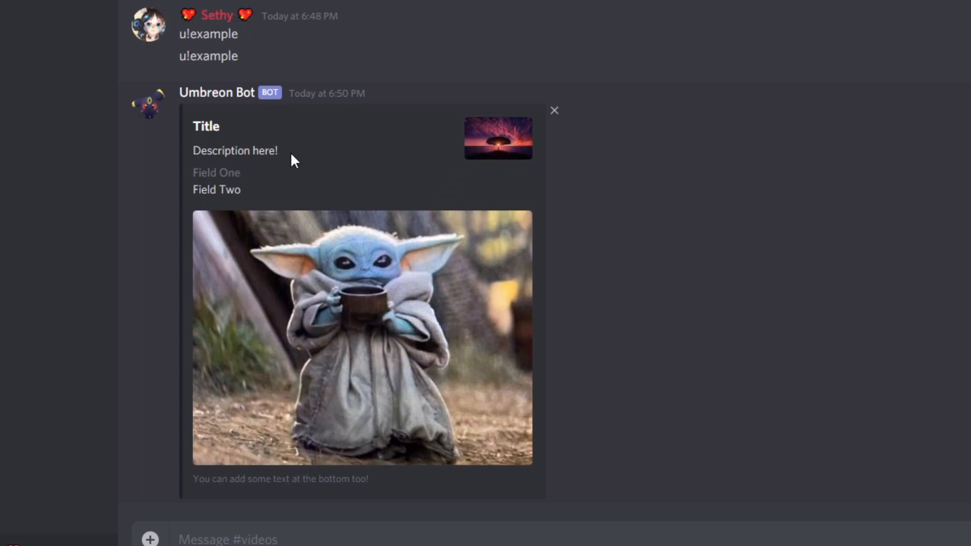
double_click(216, 172)
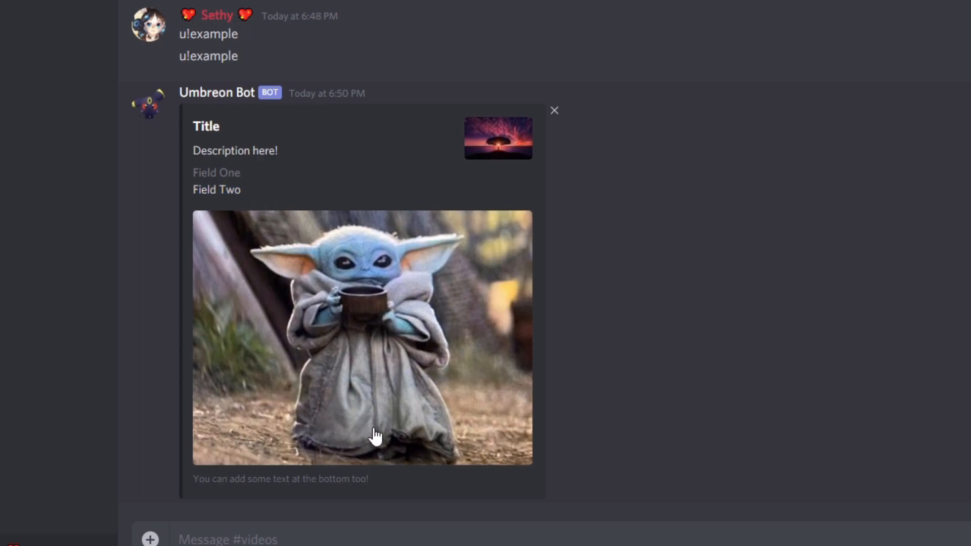
left_click_drag(195, 479, 369, 478)
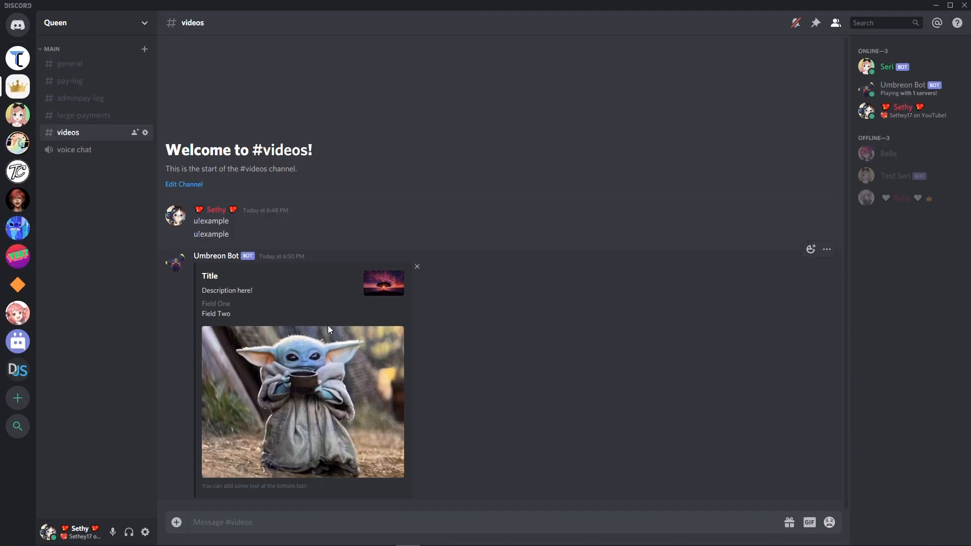
mouse_move(339, 317)
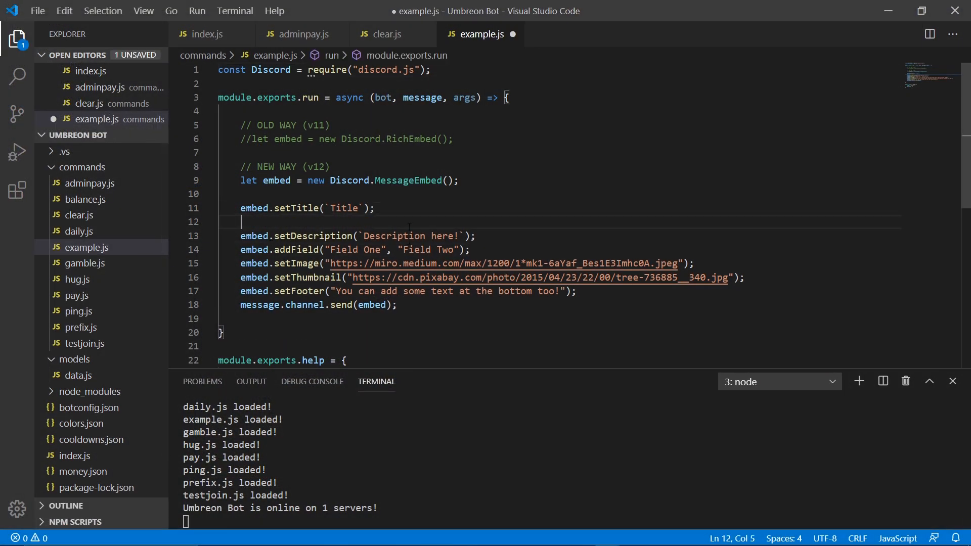
Add embed.setColor("#") below setTitle and open colors.json from the Explorer.
type("embed.setColor(")
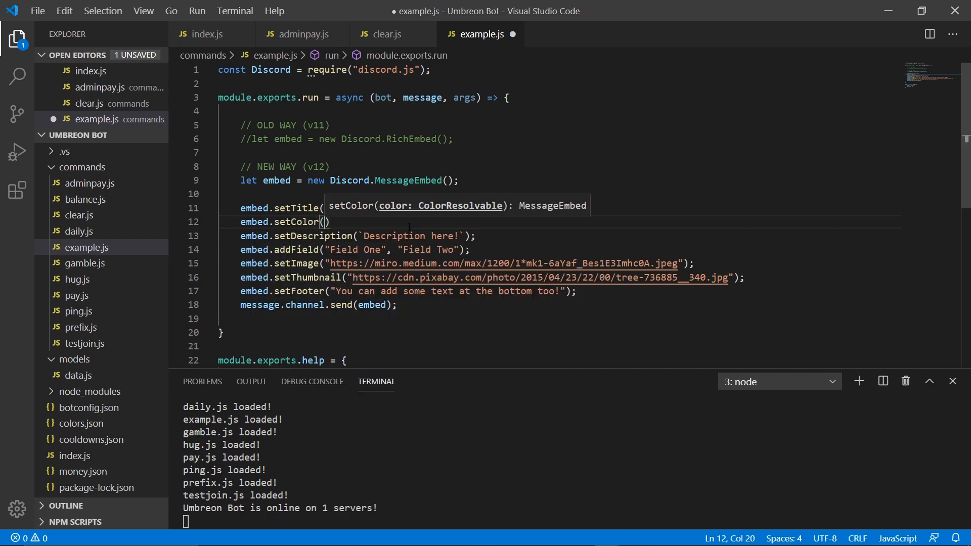
type("\"#")
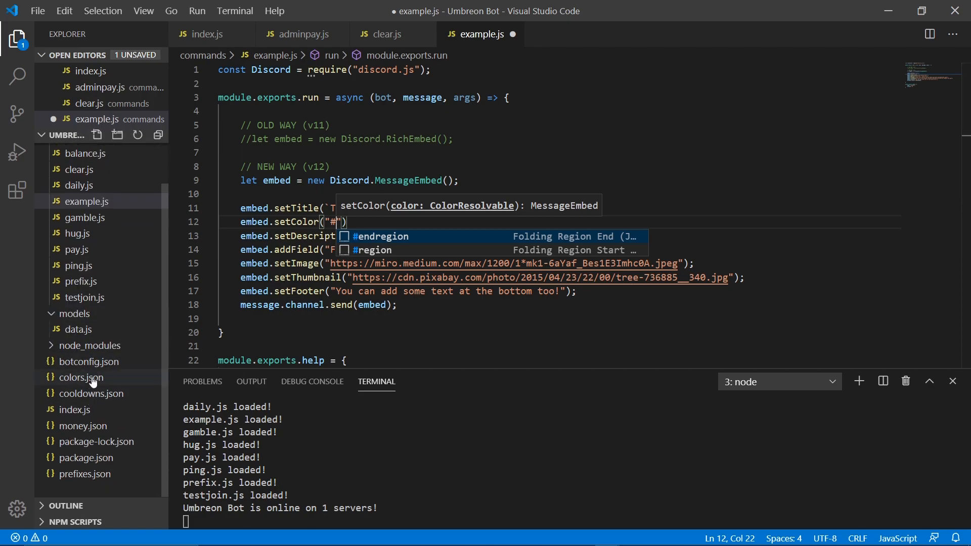
left_click(80, 378)
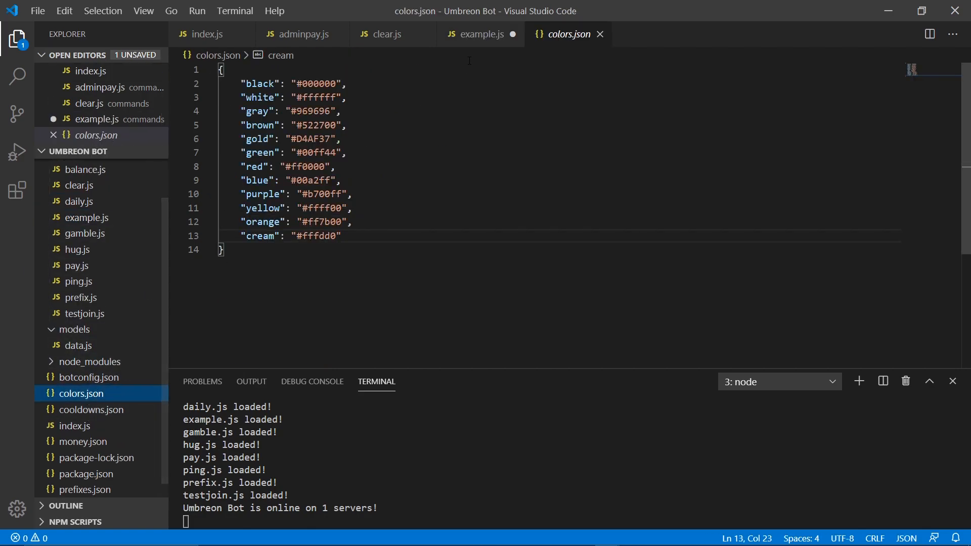
Add const colors = require("../colors.json"); to example.js.
left_click(480, 34)
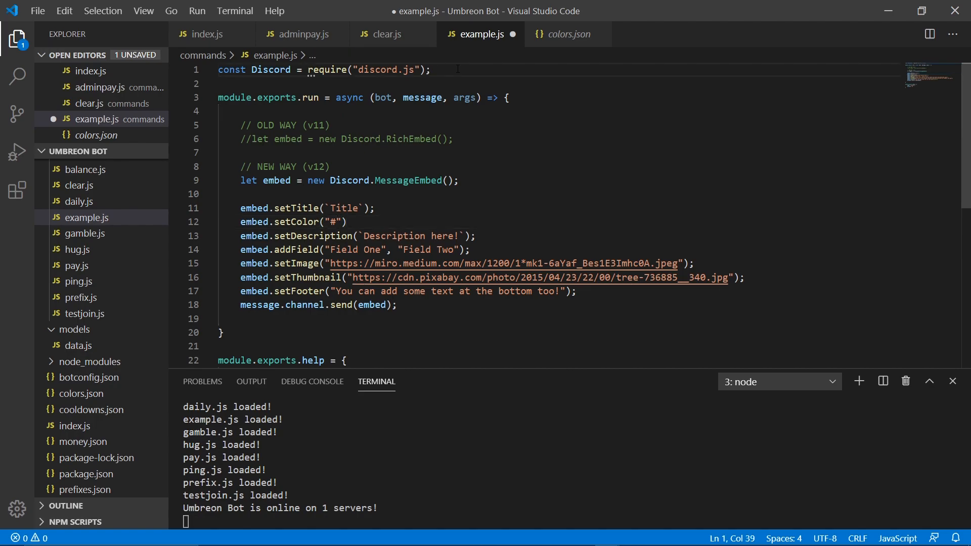
type("const colors")
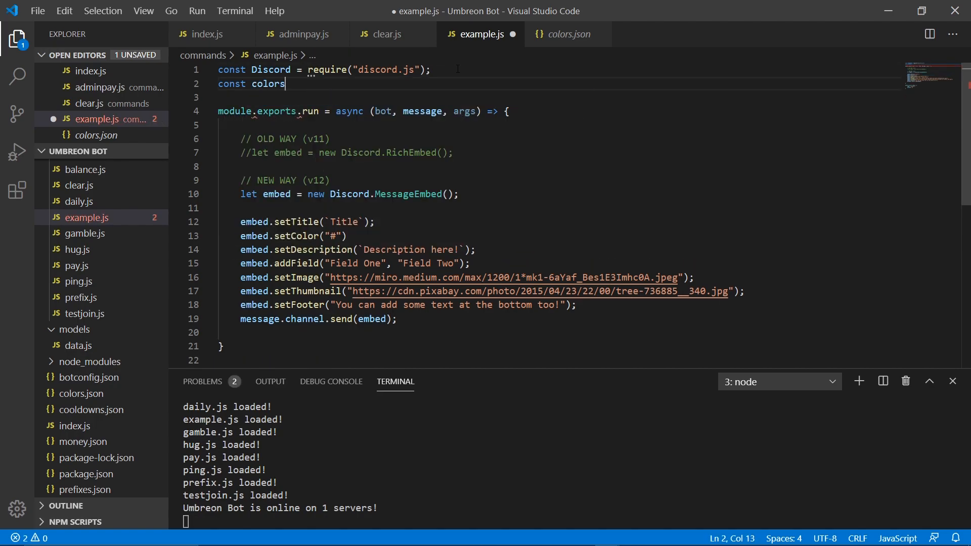
type("= require(")
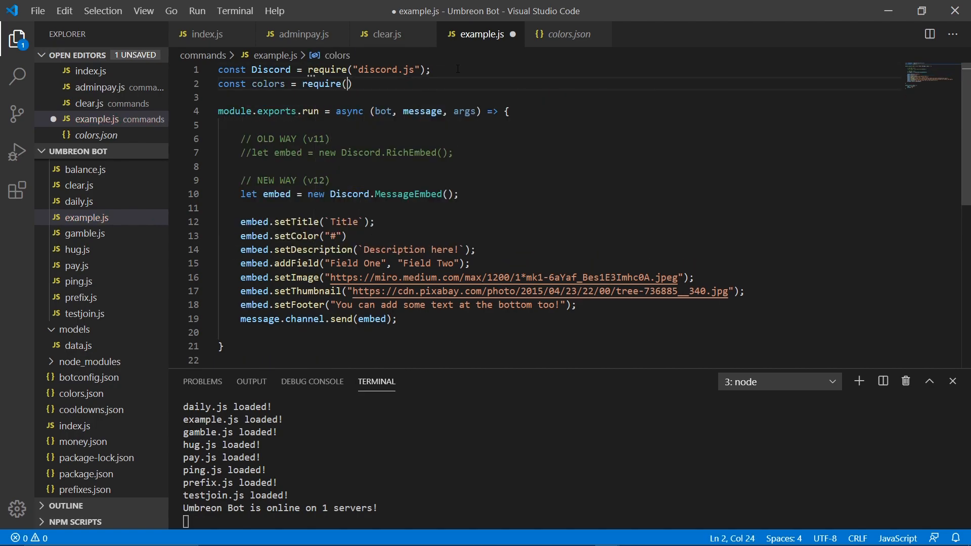
type("\"")
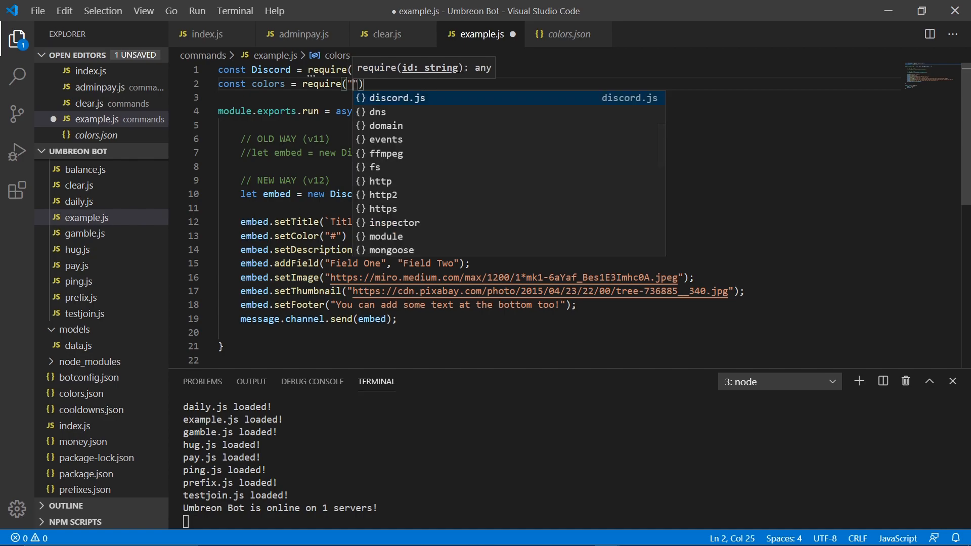
type("../")
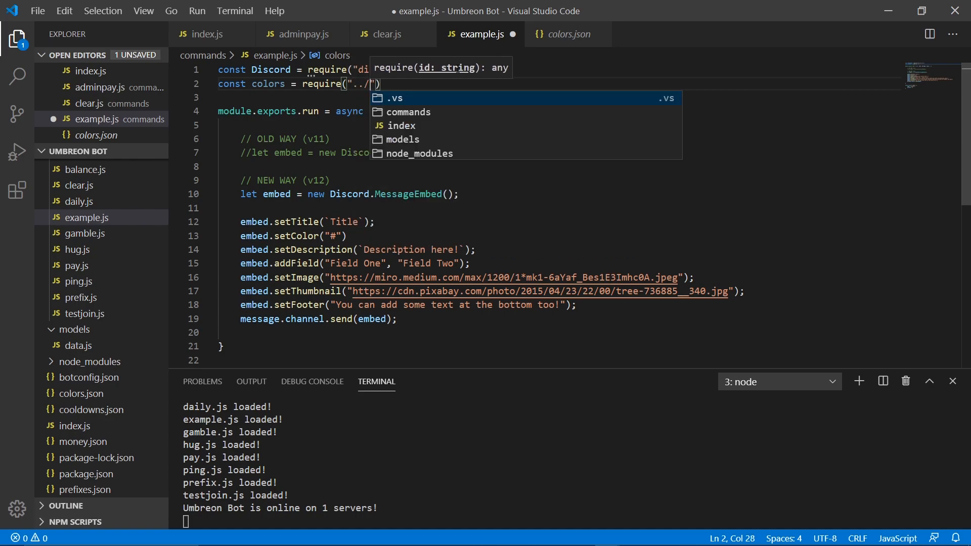
type("colors.j")
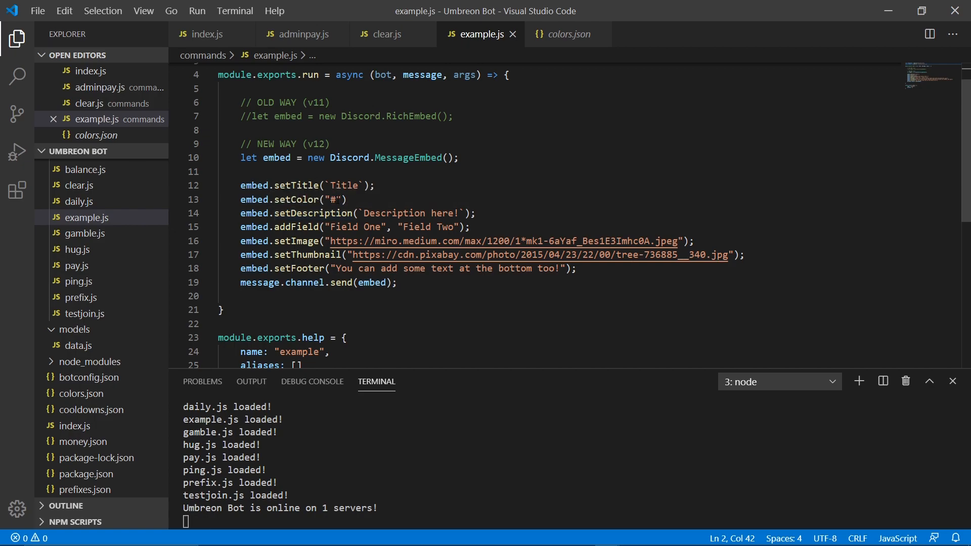
Replace the "#" colour placeholder with colors.red, checking the red entry in colors.json.
double_click(334, 199)
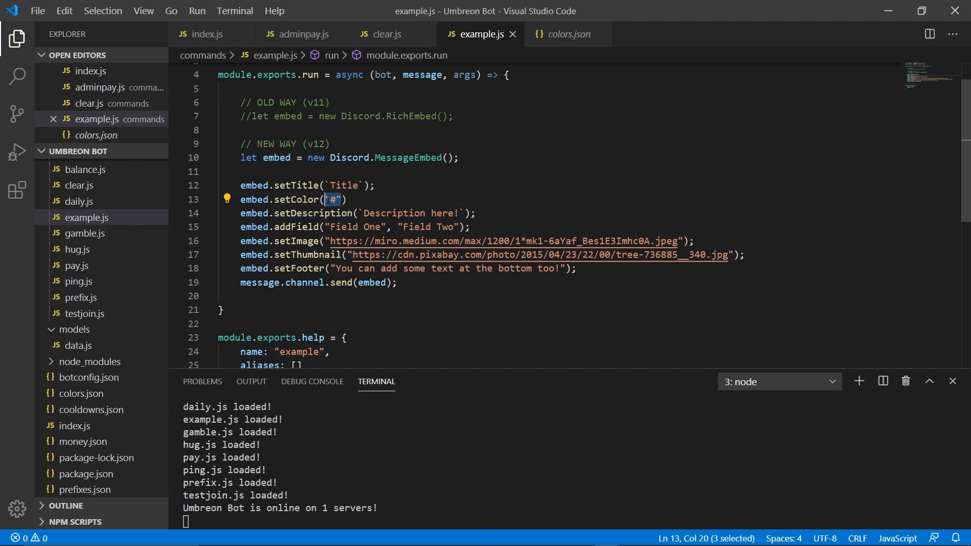
type("colors.")
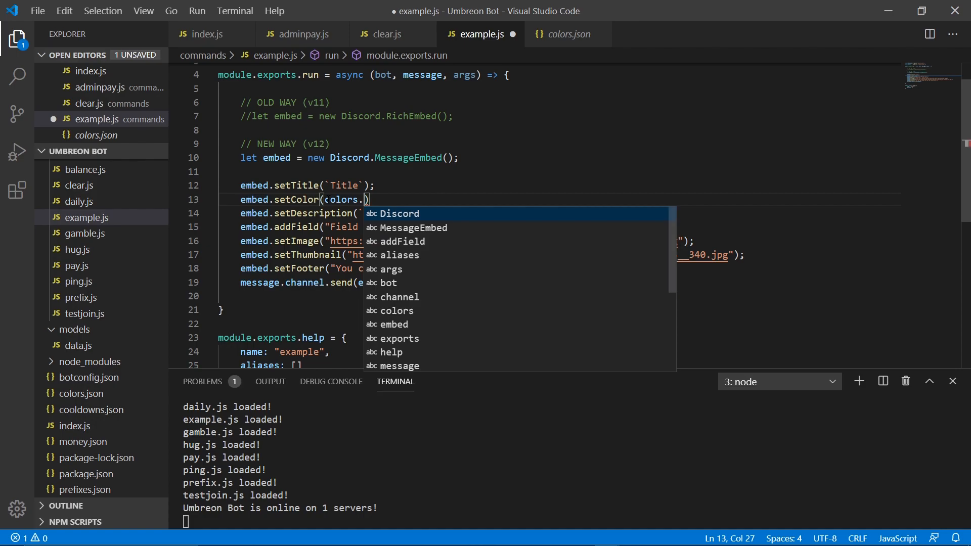
type("red")
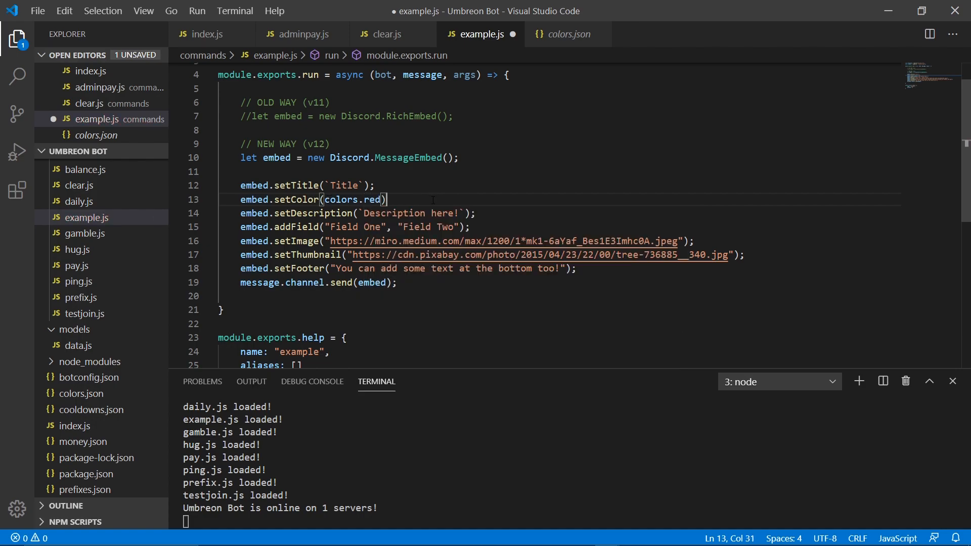
left_click(565, 34)
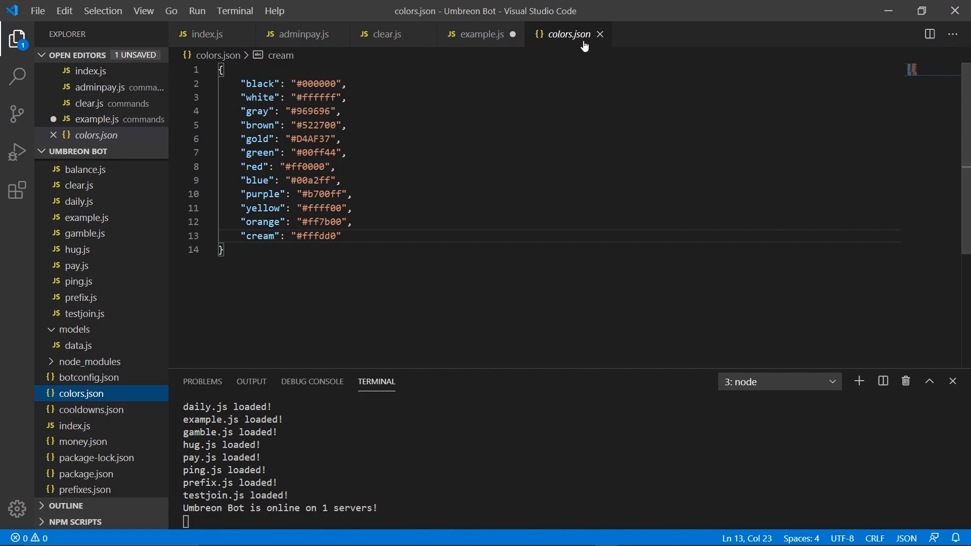
left_click(482, 34)
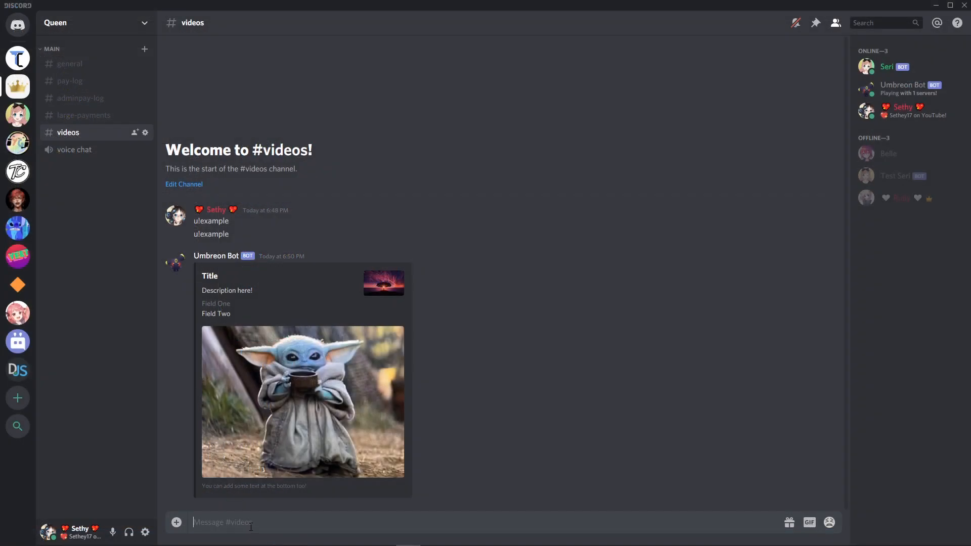
Type 'u!example' into the #videos channel message box without sending.
type("u!")
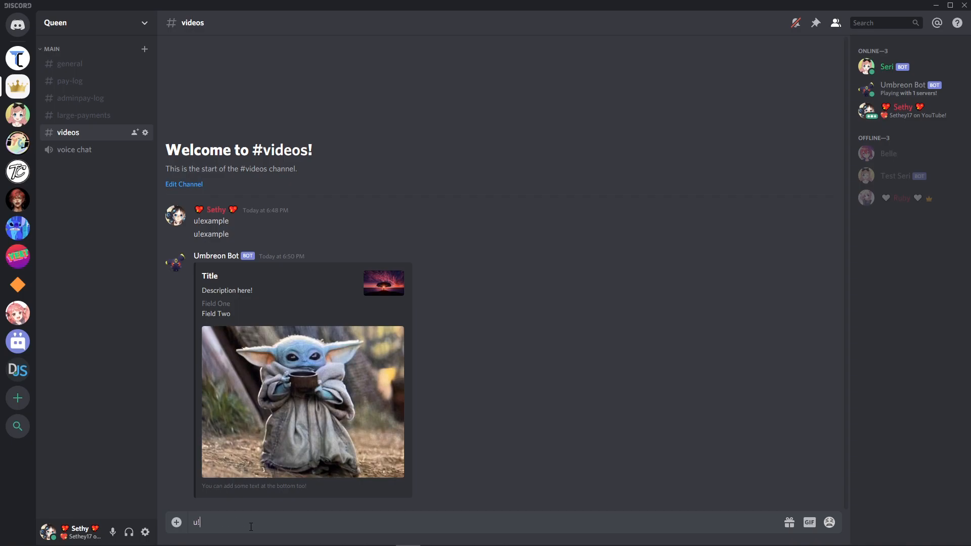
type("example")
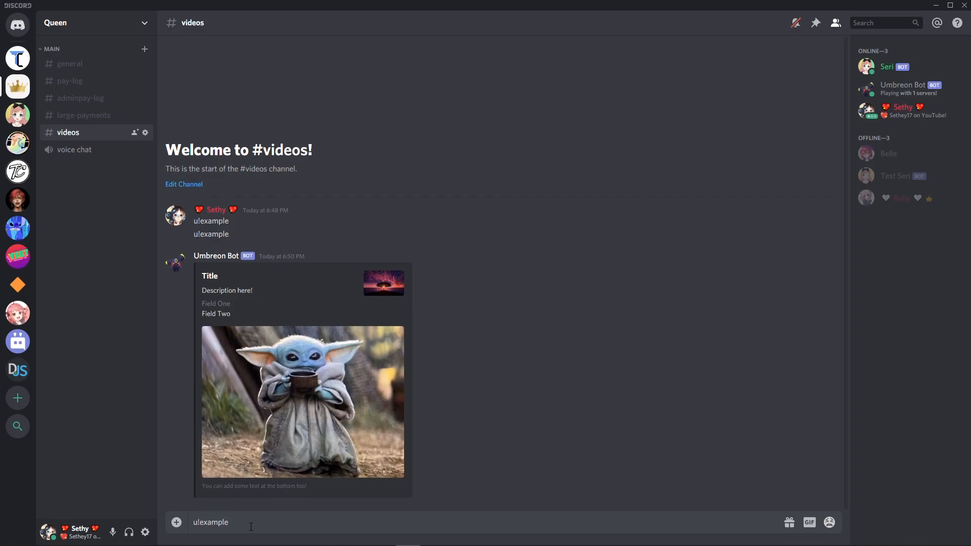